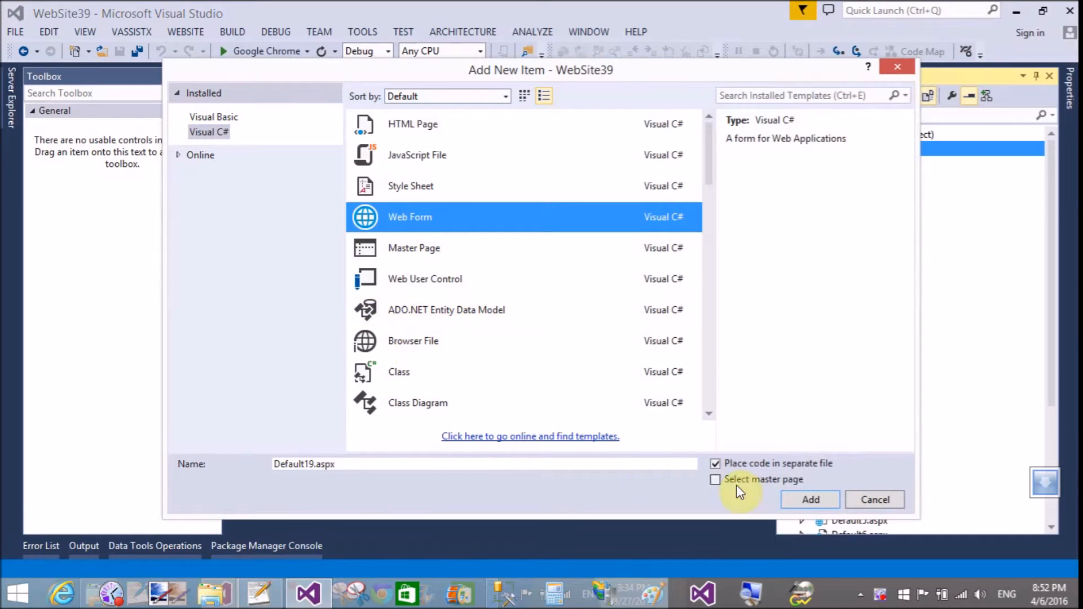
- Build the Default19.aspx web form with an 'Enter Name :' label, TextBox and Button
{"action": "left_click", "coordinate": [810, 499]}
{"action": "type", "text": "Enter"}
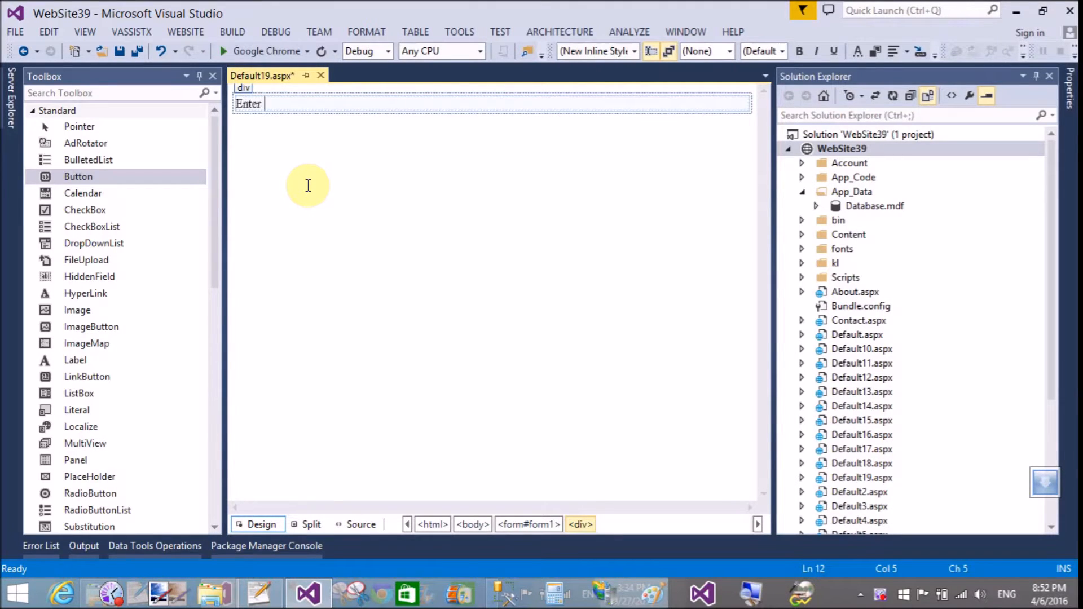
{"action": "type", "text": "Name :"}
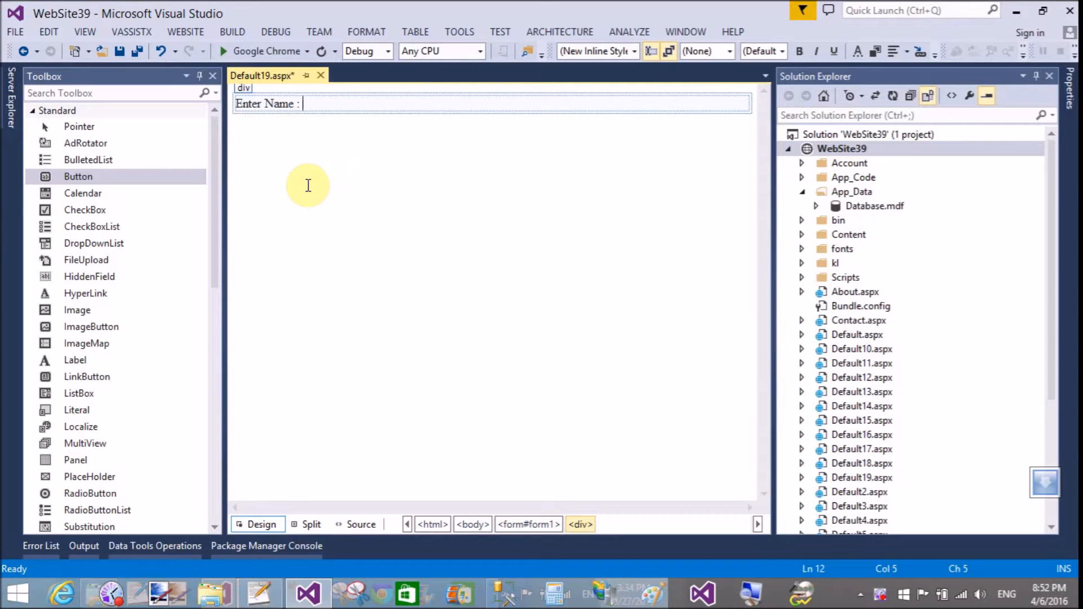
{"action": "scroll", "scroll_direction": "down", "scroll_amount": 3}
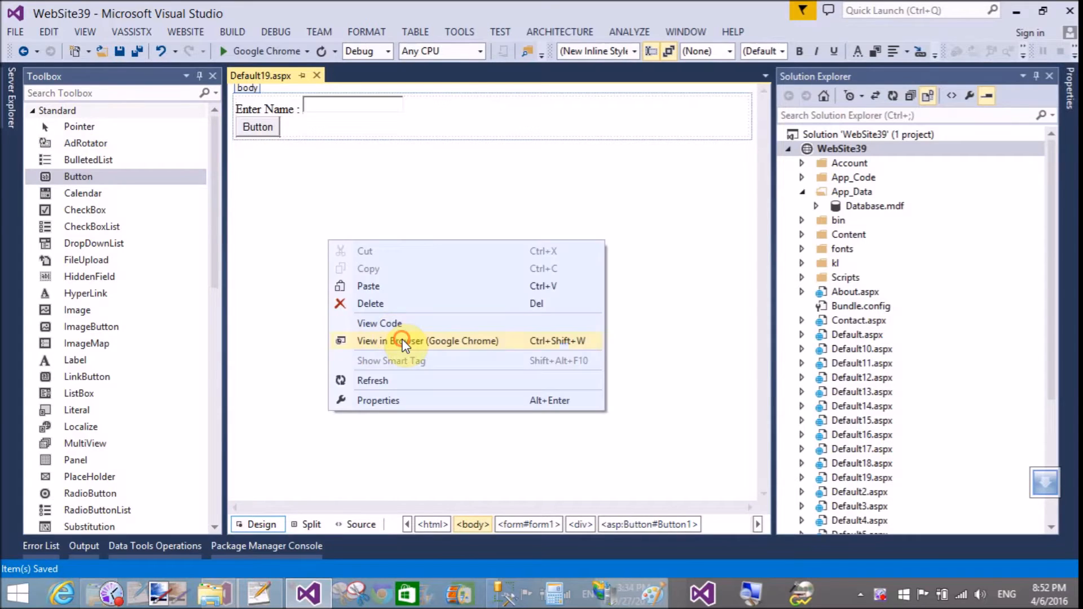
- Preview Default19 in Chrome, enter '<script' in the name box, and return to Visual Studio
{"action": "left_click", "coordinate": [427, 341]}
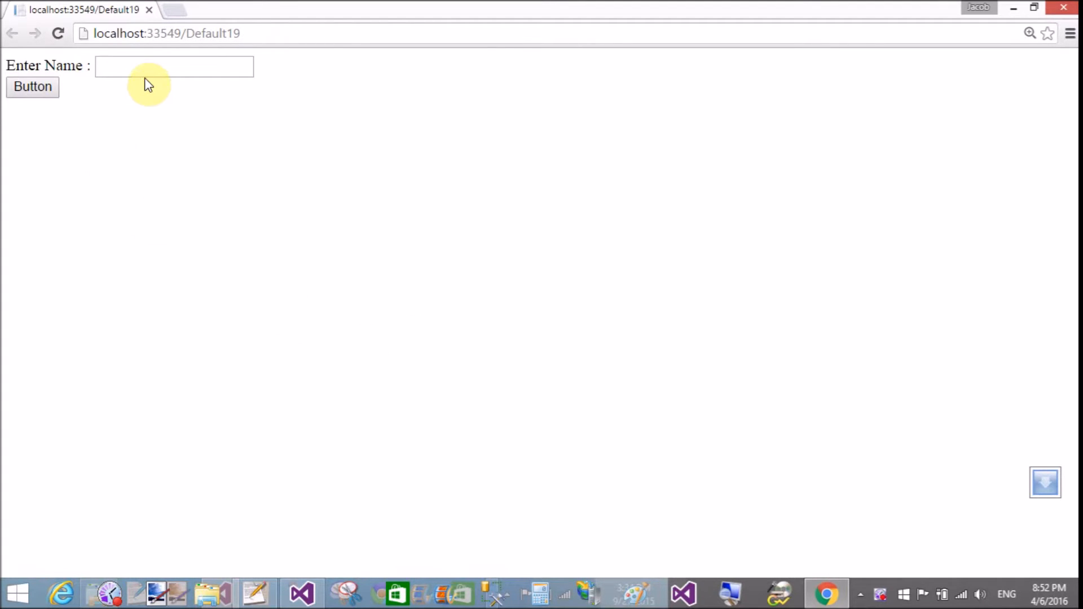
{"action": "left_click", "coordinate": [174, 67]}
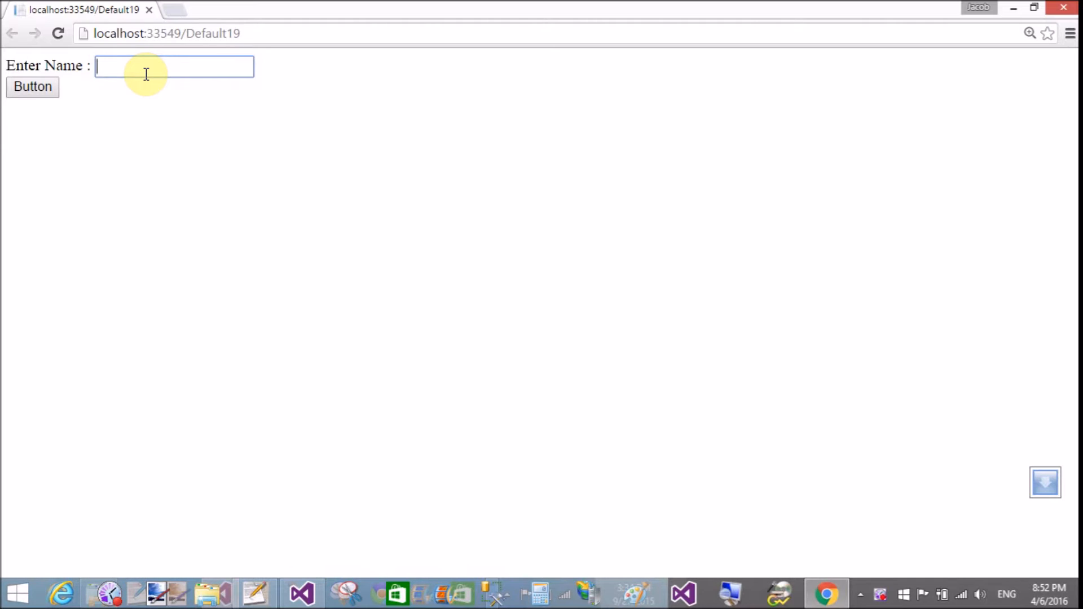
{"action": "type", "text": "<script>"}
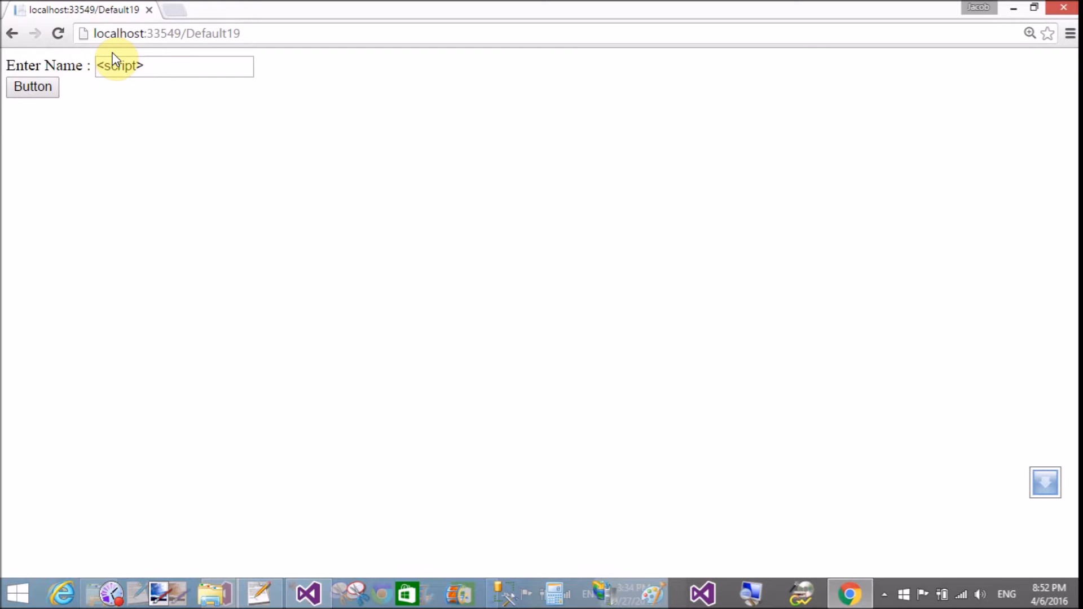
{"action": "left_click", "coordinate": [307, 593]}
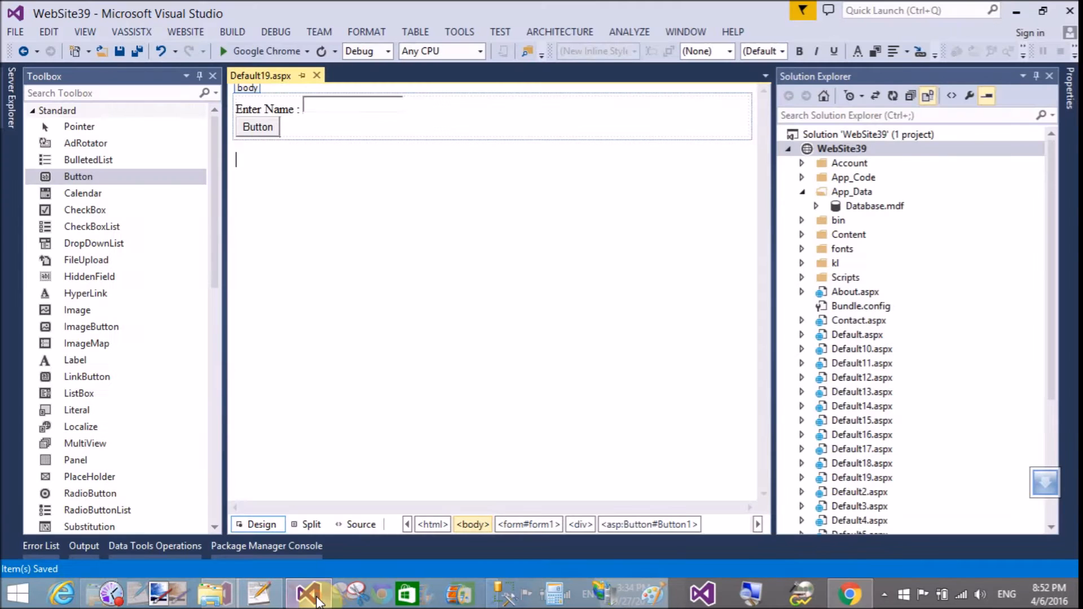
- Delete validateRequest="false" from the Web.config pages element and save with Ctrl+S
{"action": "scroll", "scroll_direction": "down", "scroll_amount": 3}
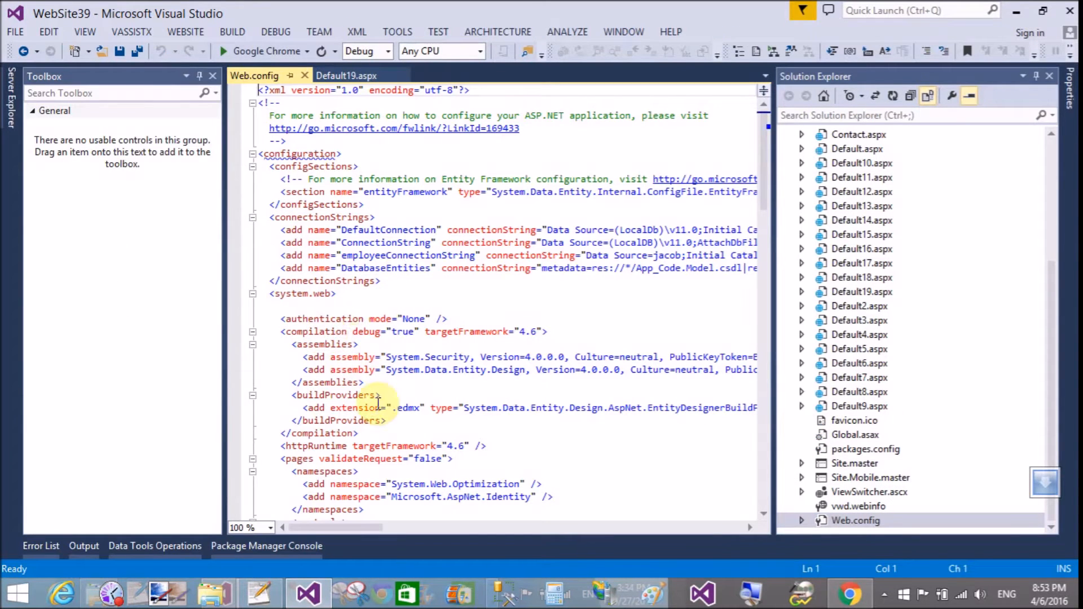
{"action": "scroll", "scroll_direction": "down", "scroll_amount": 3}
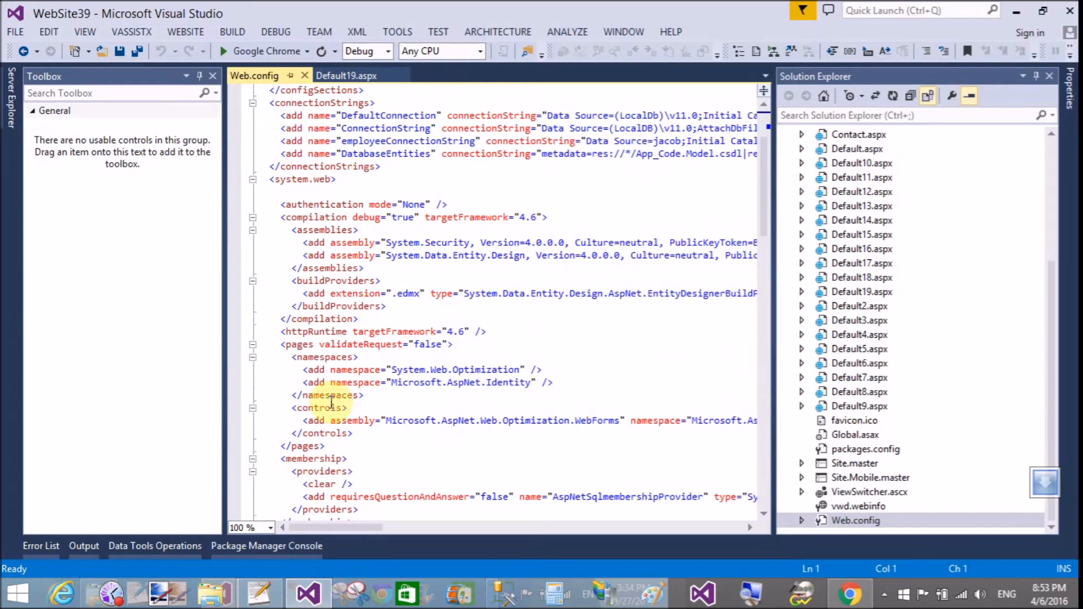
{"action": "left_click", "coordinate": [447, 344]}
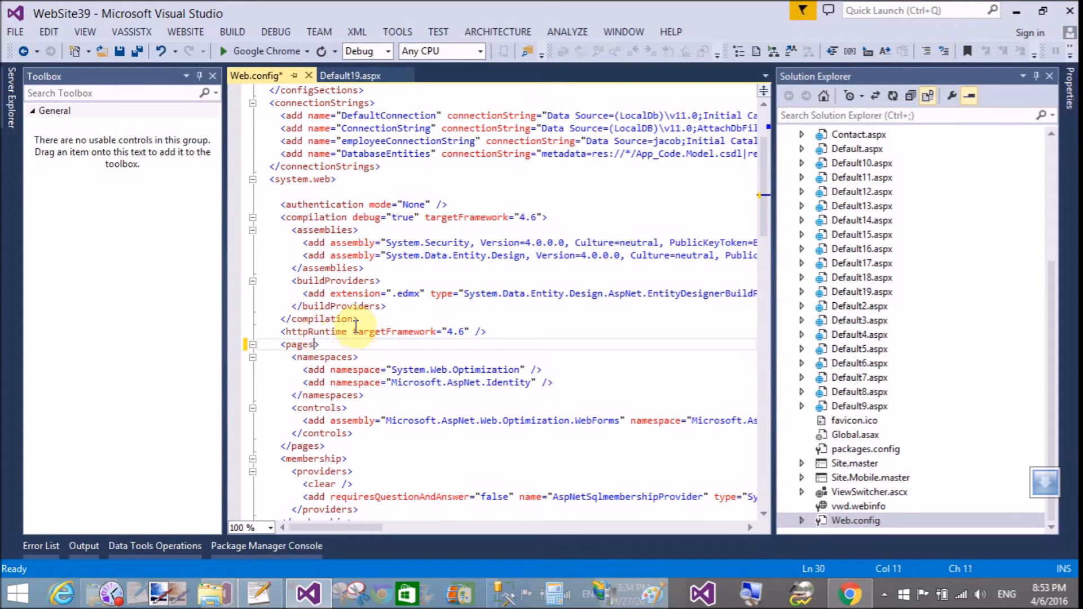
{"action": "key", "text": "ctrl+s"}
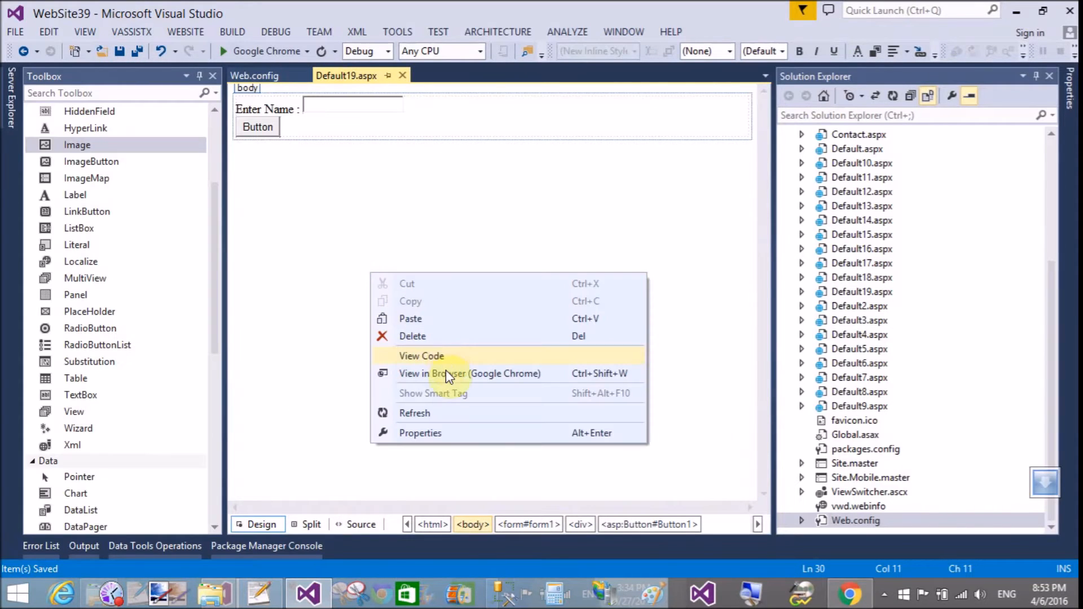
- Submit '<script>' from Default19 in Chrome and highlight the dangerous Request.Form error message
{"action": "left_click", "coordinate": [470, 372]}
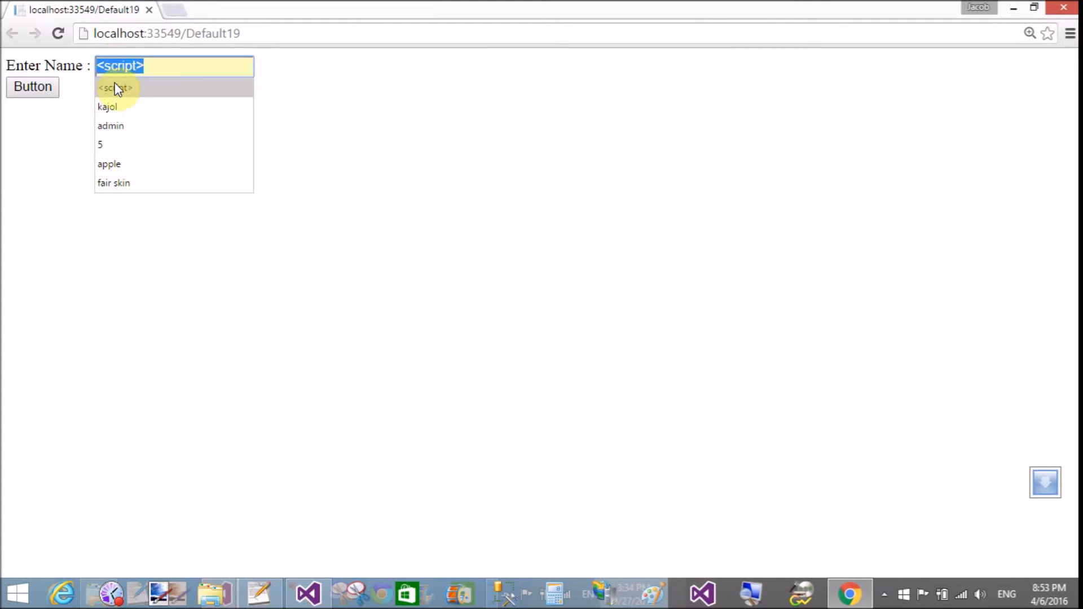
{"action": "left_click", "coordinate": [33, 86]}
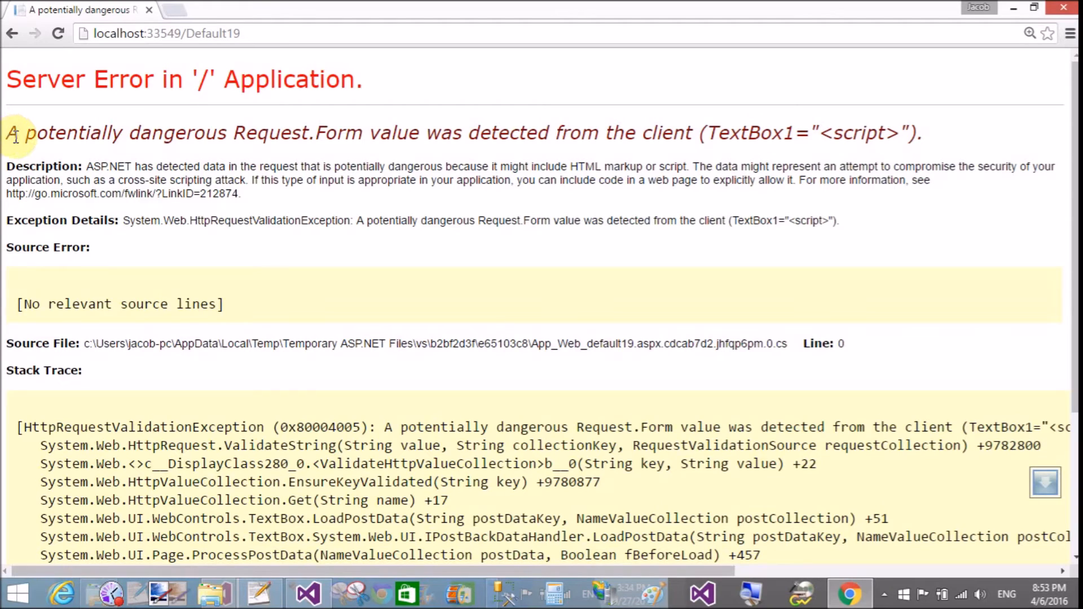
{"action": "left_click_drag", "start_coordinate": [21, 133], "coordinate": [705, 132]}
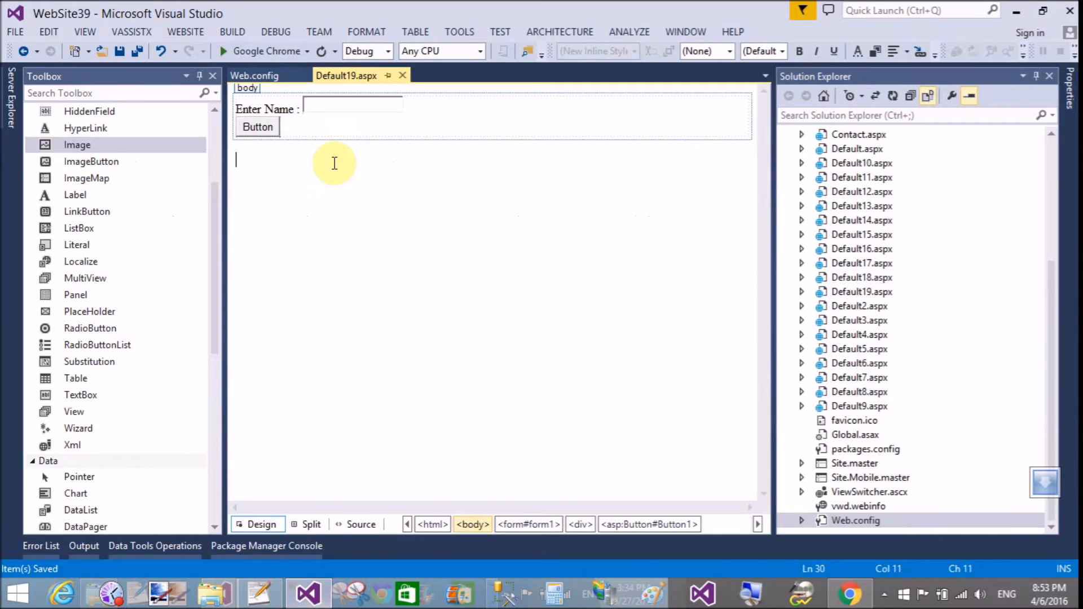
- Type validateRequest="false" into the Web.config pages element and relaunch the form in Chrome
{"action": "left_click", "coordinate": [254, 75]}
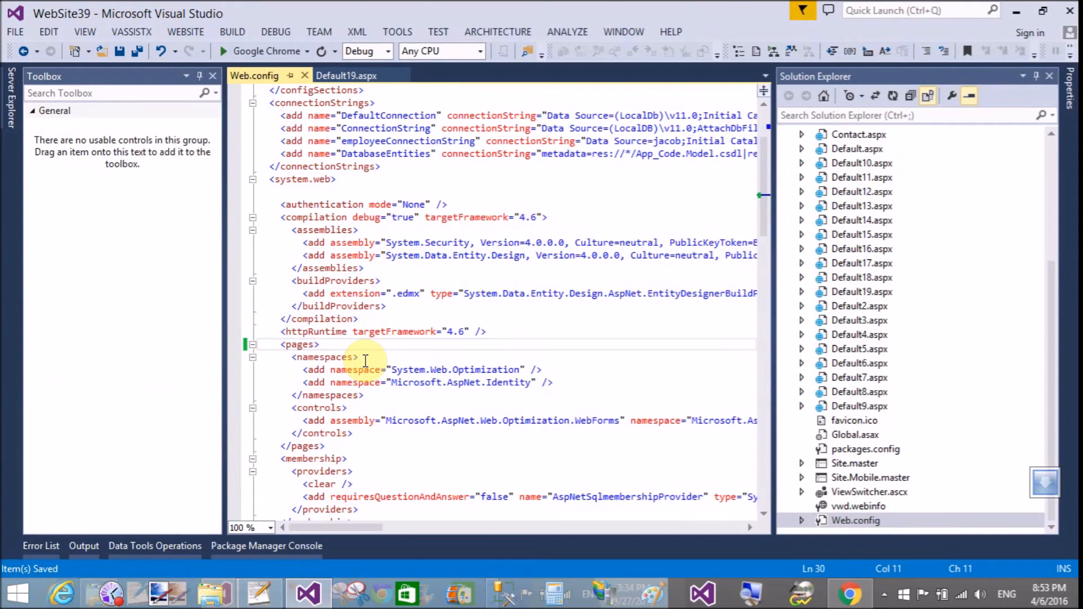
{"action": "type", "text": "validateRequest=\"false\""}
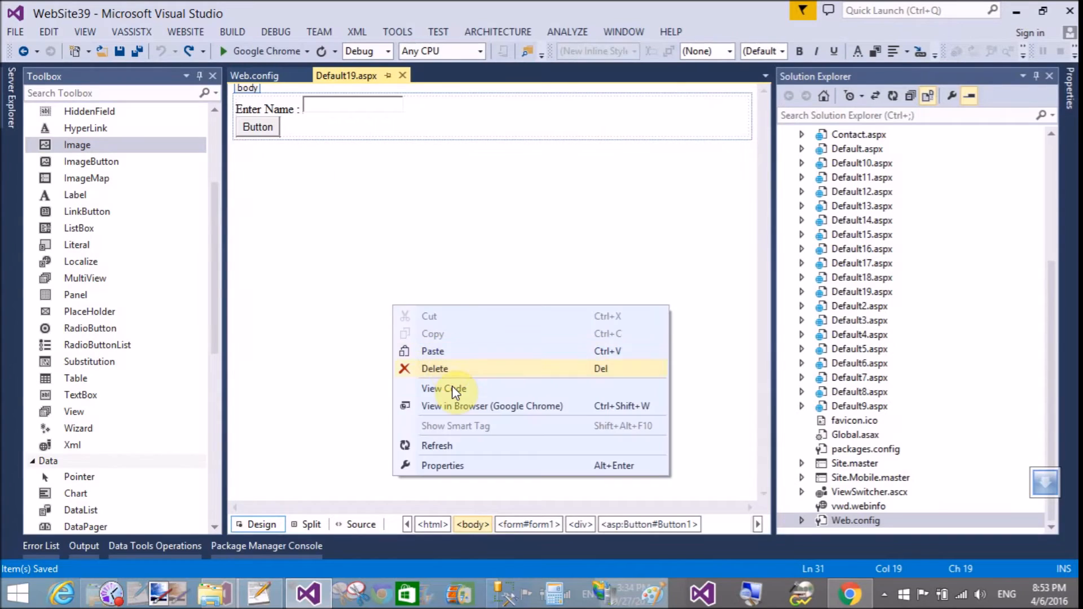
{"action": "left_click", "coordinate": [492, 406]}
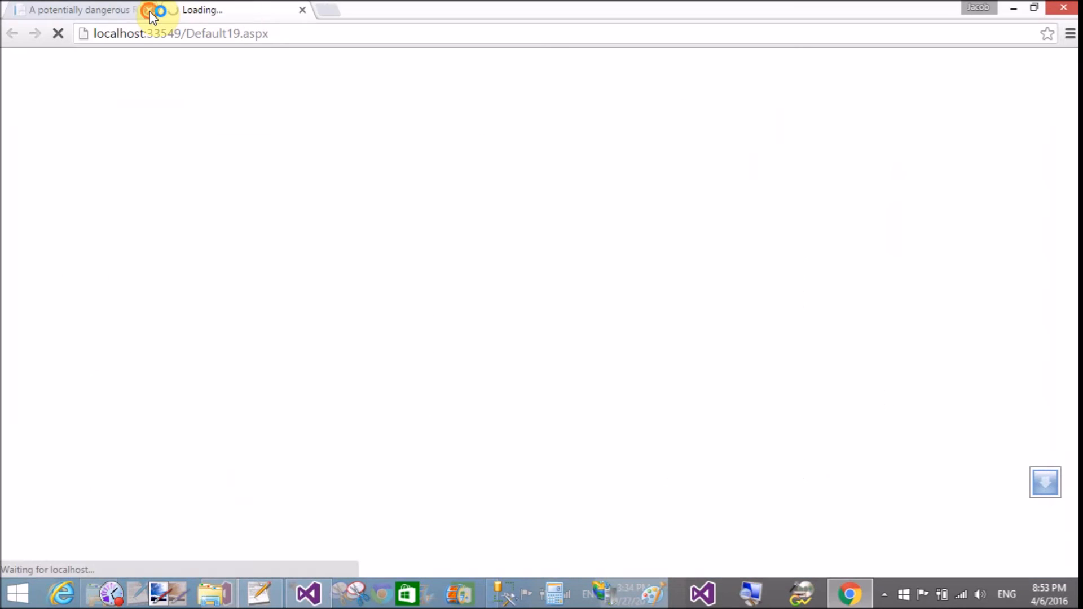
- Close the old error tab and fill the reloaded name box with '<script>'
{"action": "left_click", "coordinate": [149, 12]}
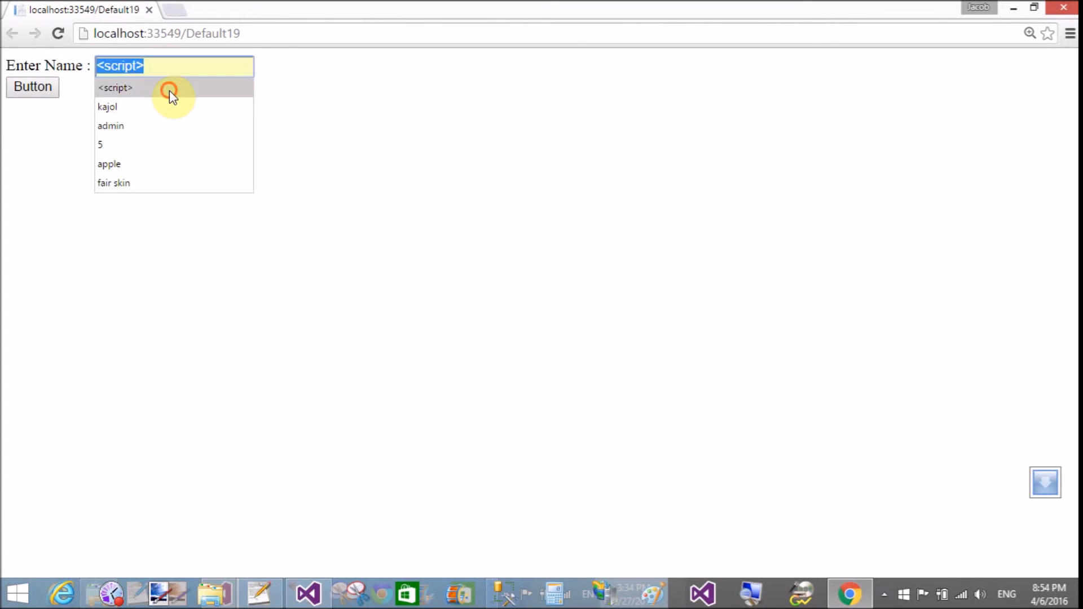
{"action": "left_click", "coordinate": [115, 88]}
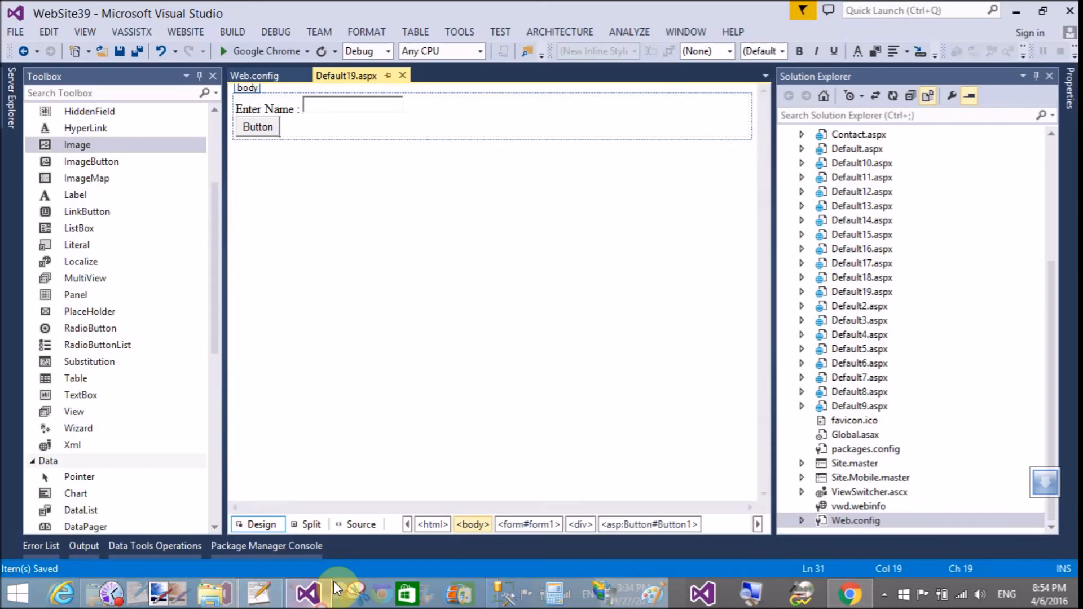
- Edit Web.config to drop validateRequest again, resubmit '<script>', and return to Visual Studio
{"action": "left_click", "coordinate": [255, 75]}
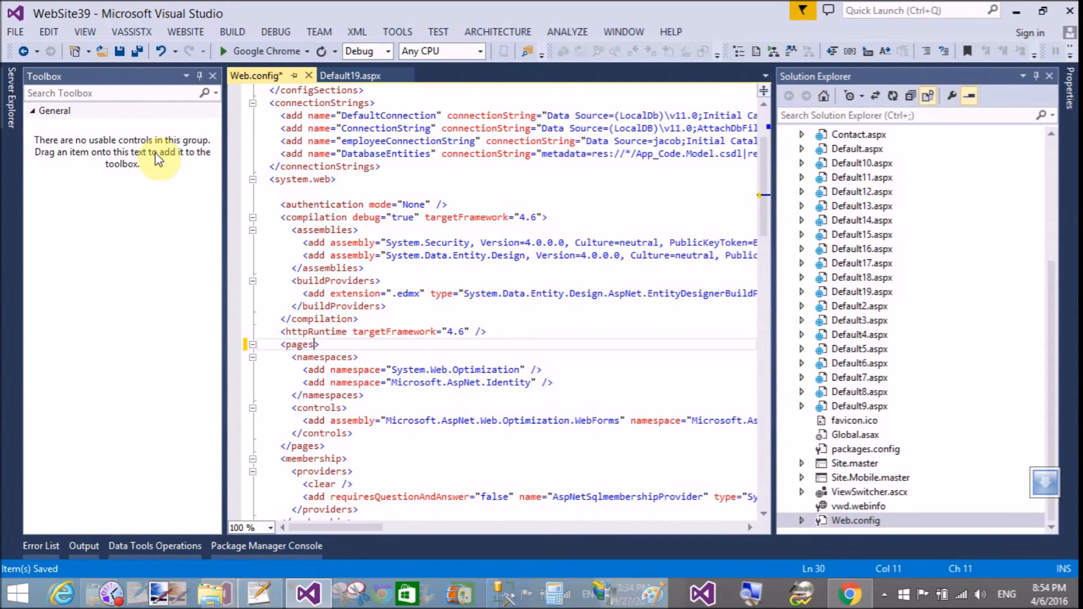
{"action": "left_click", "coordinate": [351, 75]}
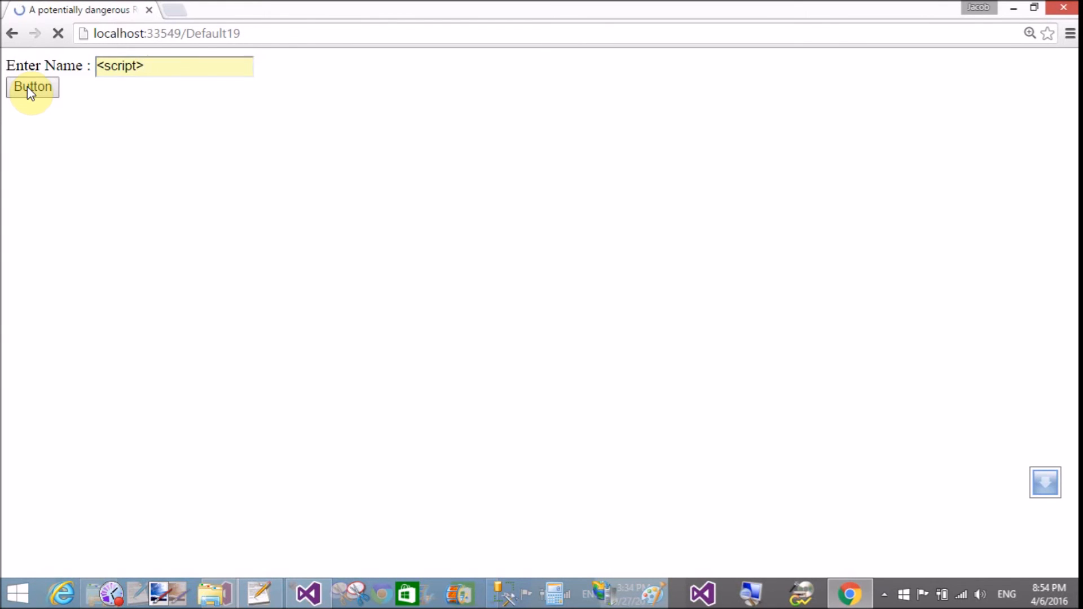
{"action": "left_click", "coordinate": [702, 593]}
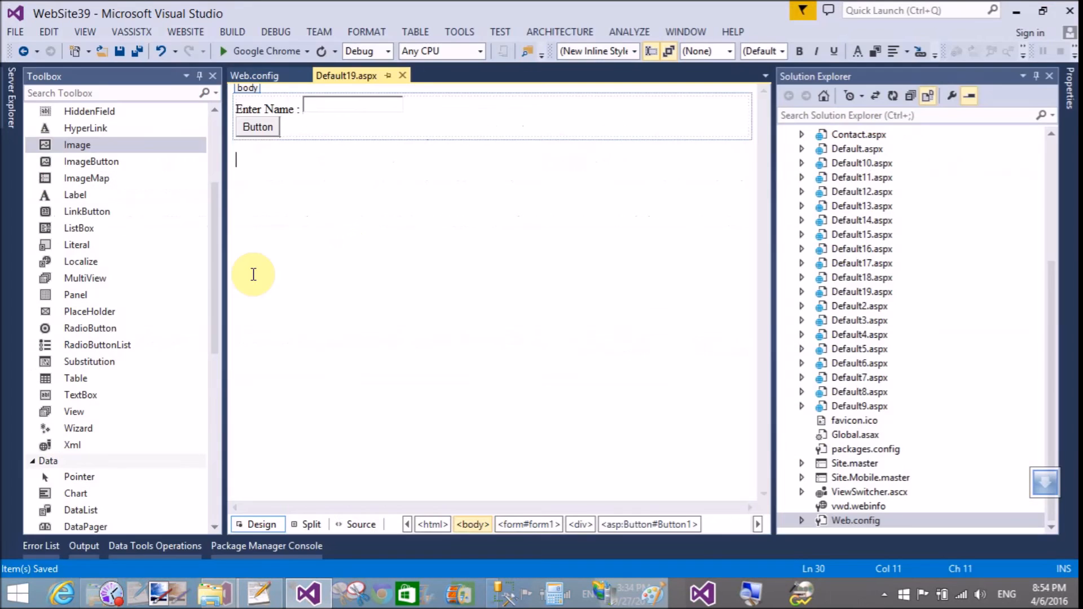
- In Source view, add ValidateRequest="false" to the Default19.aspx Page directive via IntelliSense
{"action": "left_click", "coordinate": [359, 524]}
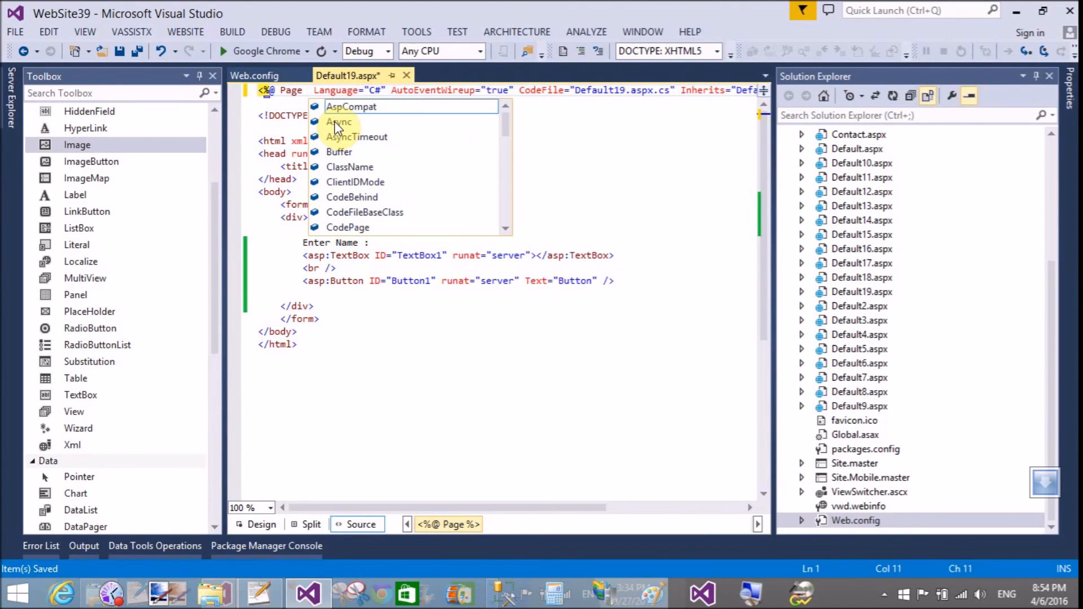
{"action": "type", "text": "v"}
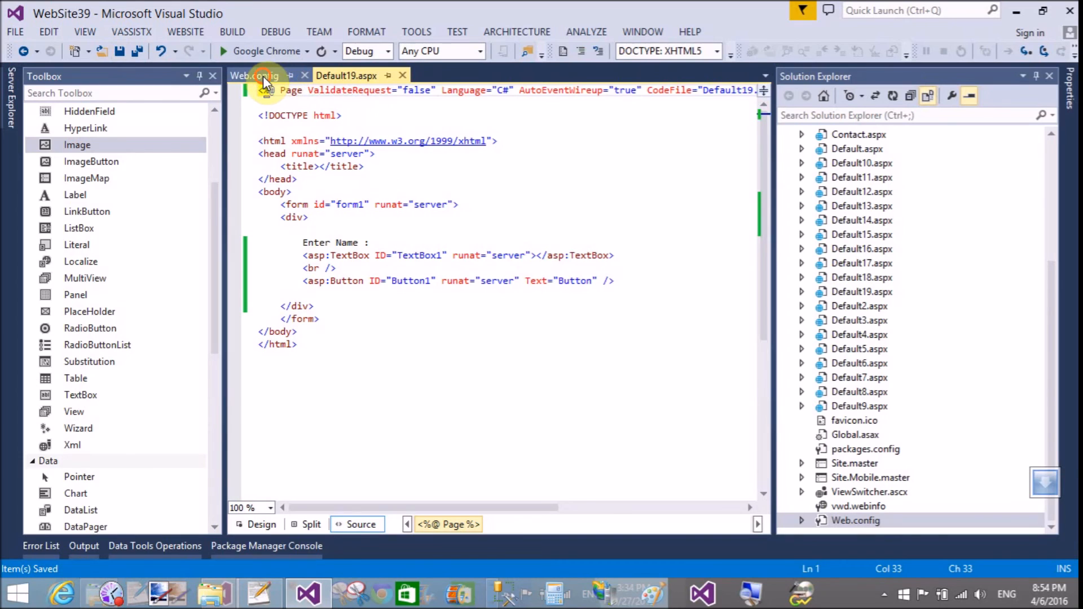
{"action": "left_click", "coordinate": [255, 75]}
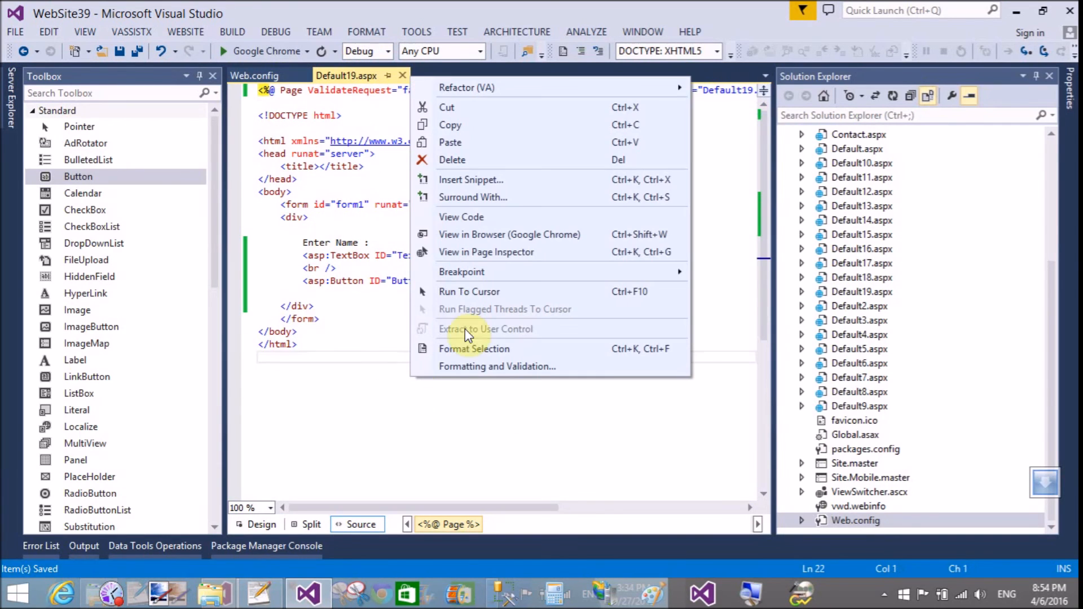
- Open Default19 in Chrome, submit '<script>' in the name box, and return to Visual Studio
{"action": "left_click", "coordinate": [509, 234]}
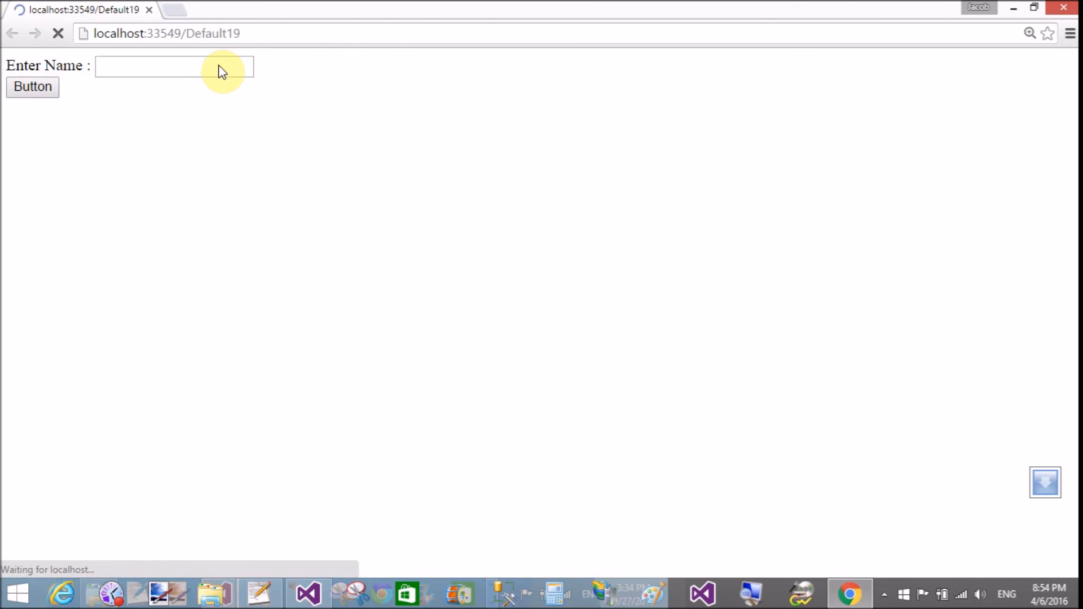
{"action": "type", "text": "<script>"}
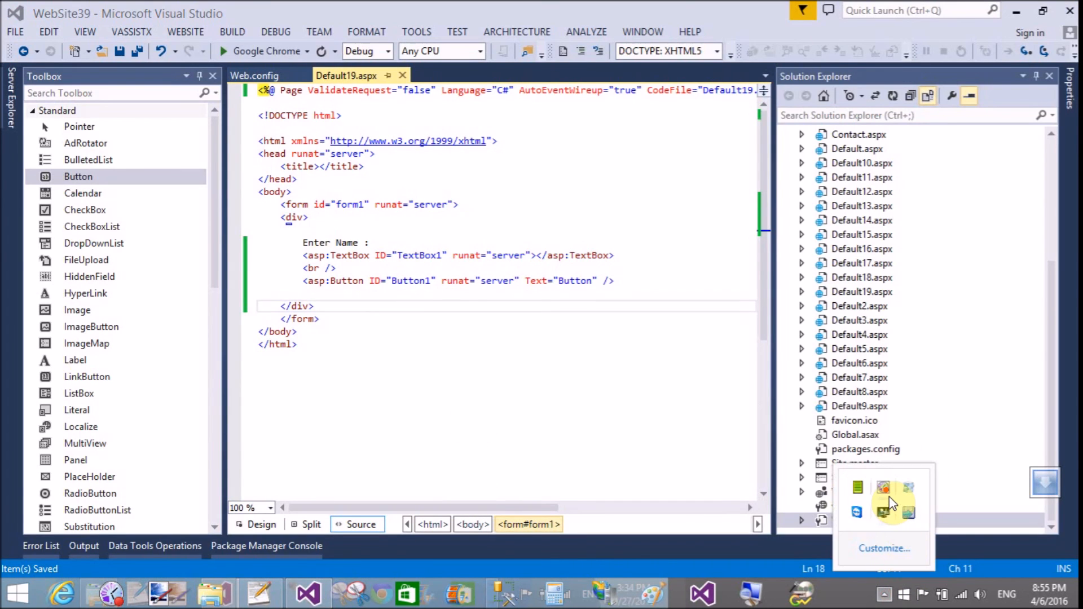
{"action": "left_click", "coordinate": [893, 501]}
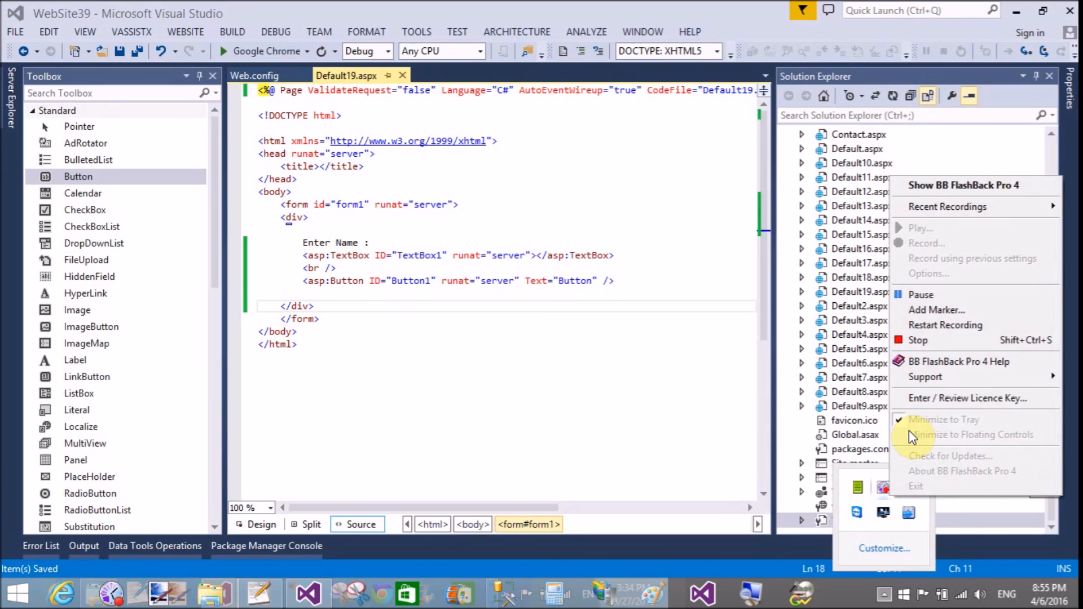